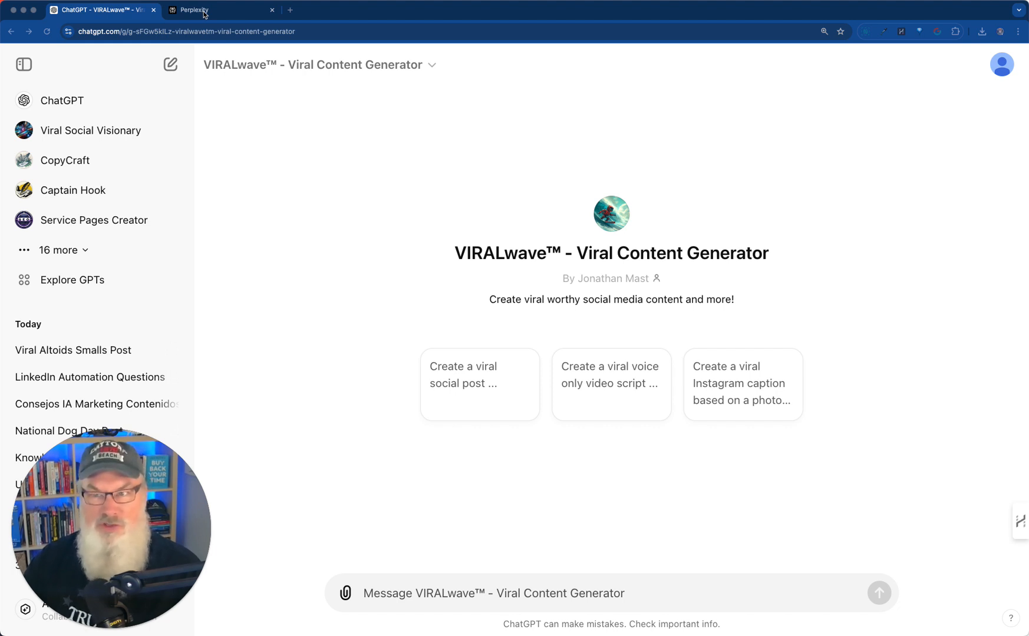
# Step: Switch from the ChatGPT VIRALwave page to the Perplexity home page
pyautogui.click(220, 10)
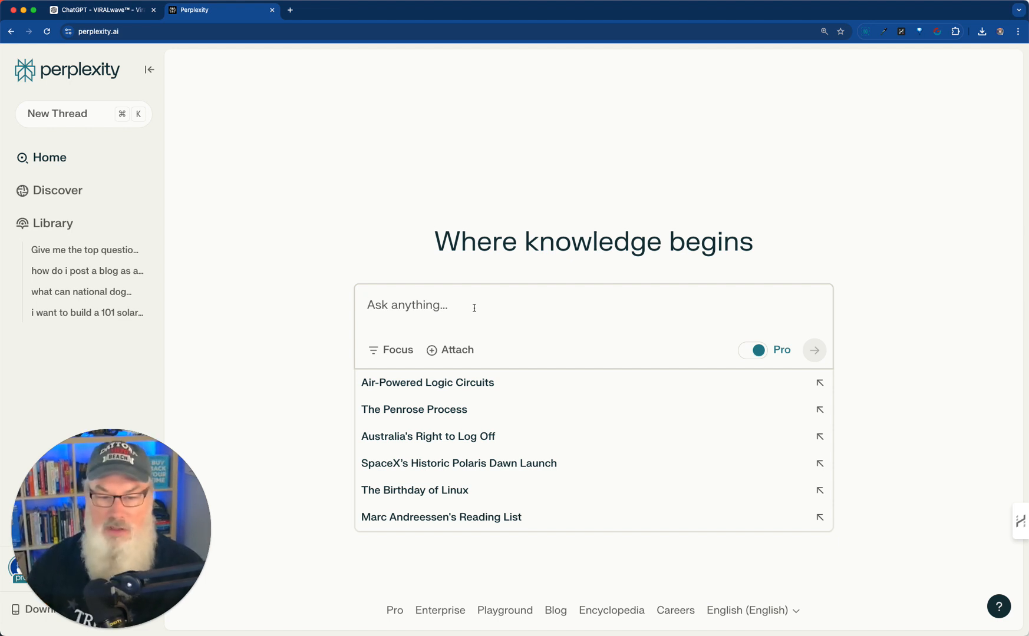
# Step: Ask Perplexity for the top questions people ask about Altoid Smalls
pyautogui.write('give me the top questions that people are asking about')
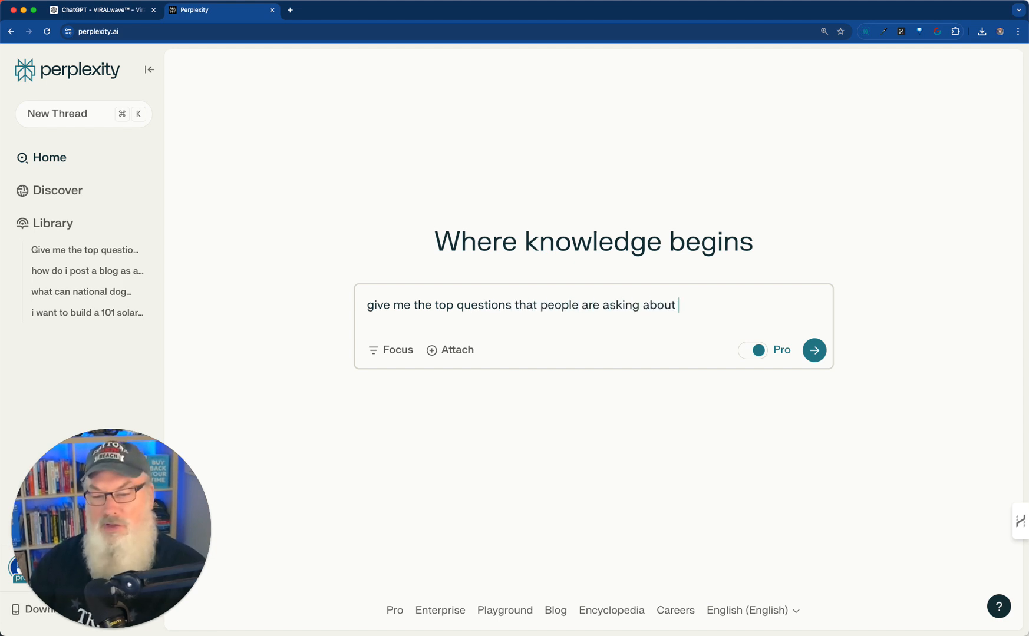
pyautogui.write('Altoid')
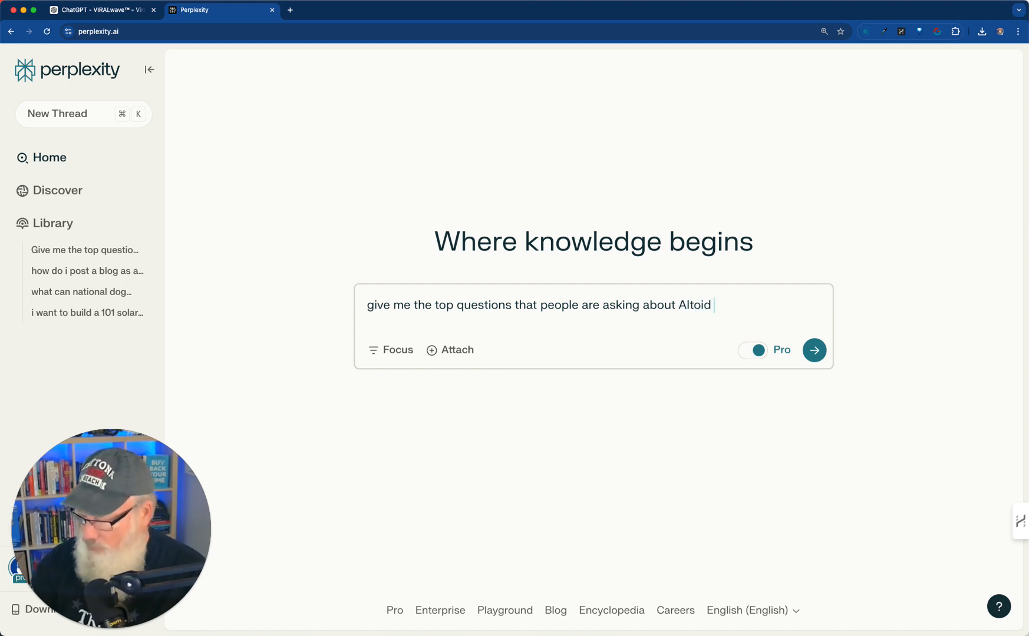
pyautogui.write('smalls')
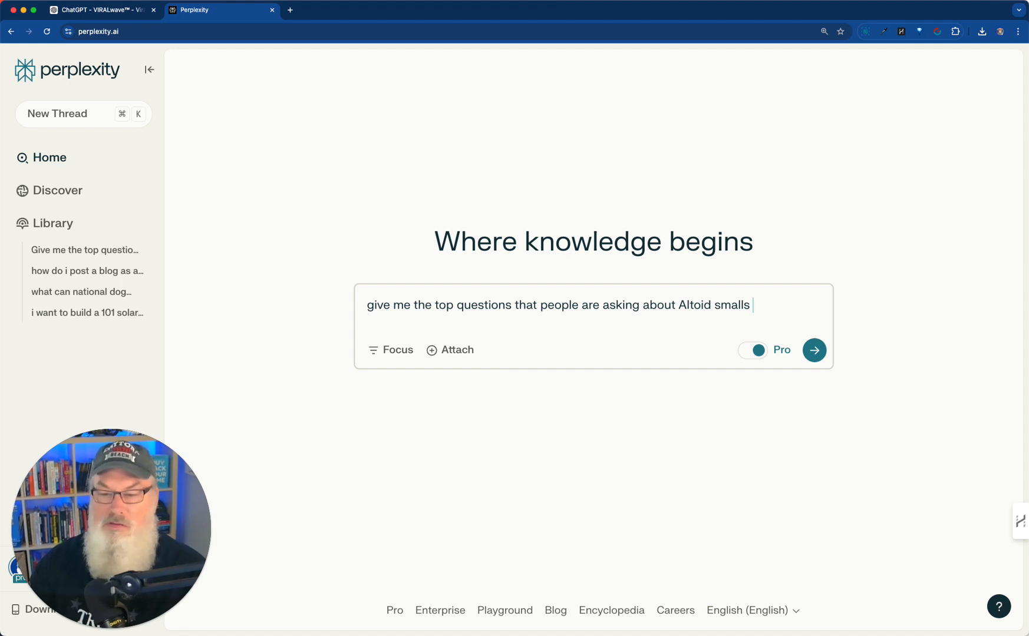
pyautogui.click(814, 349)
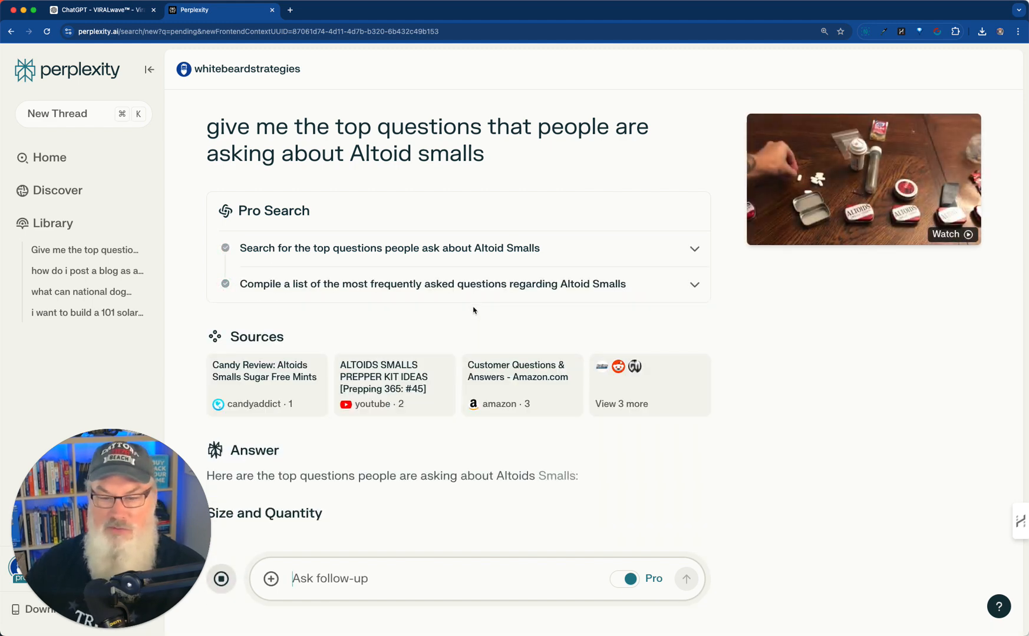
pyautogui.scroll(-3)
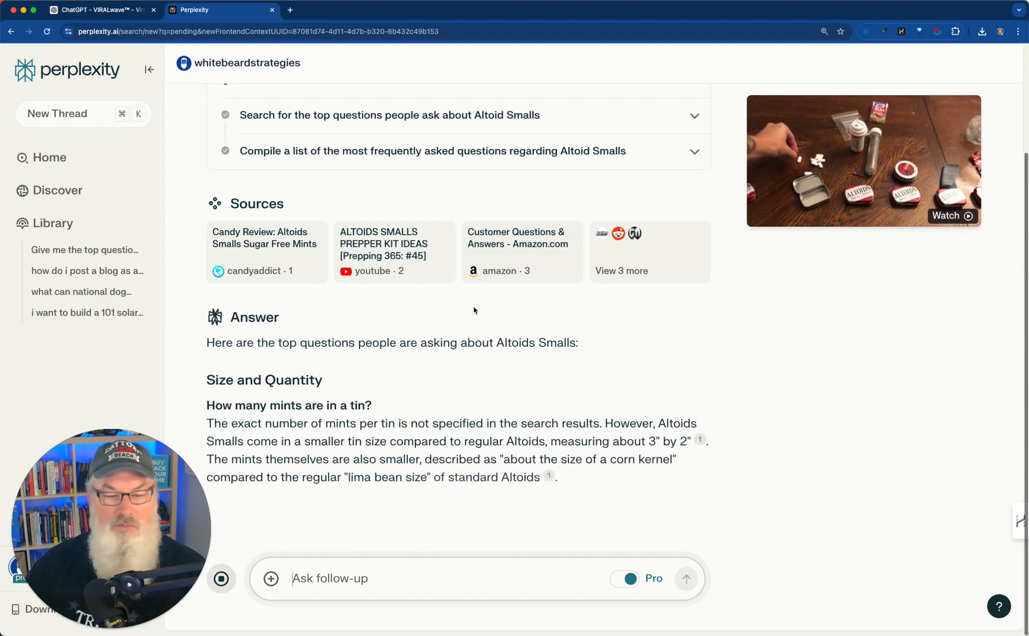
pyautogui.scroll(-3)
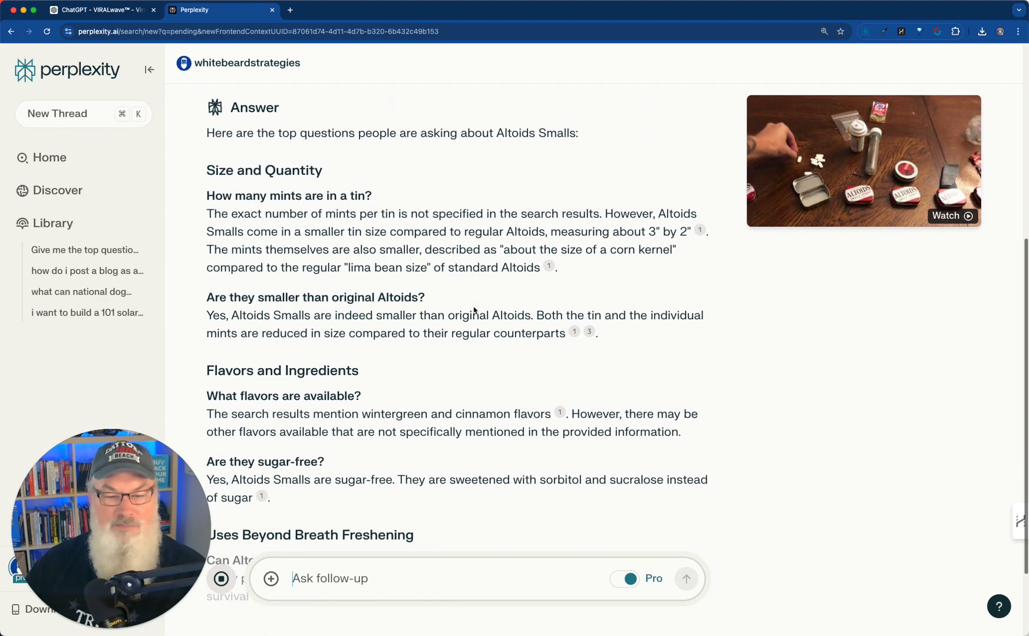
pyautogui.scroll(-3)
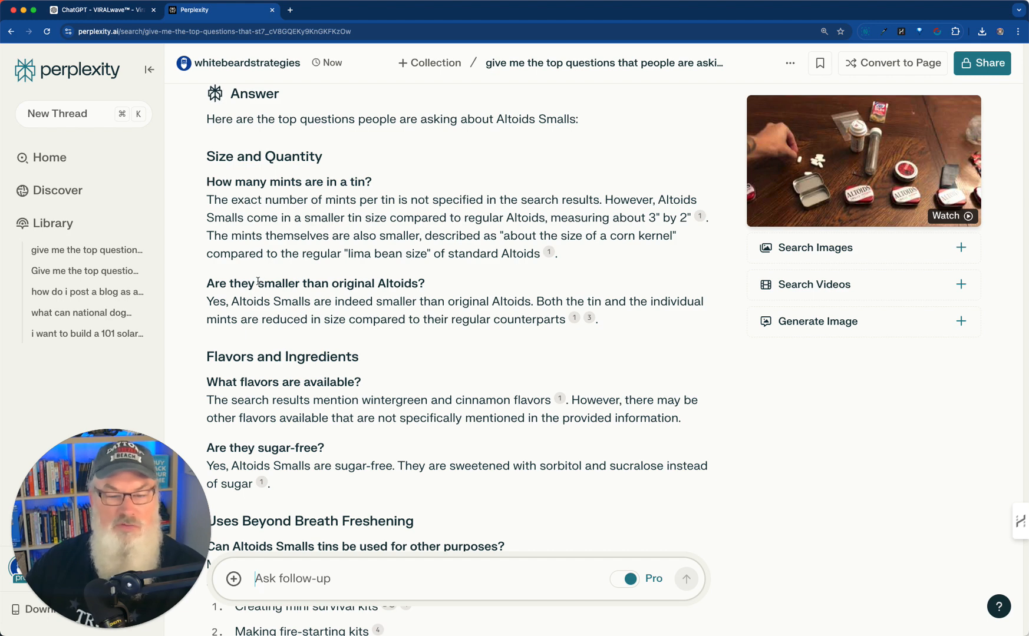
pyautogui.scroll(-3)
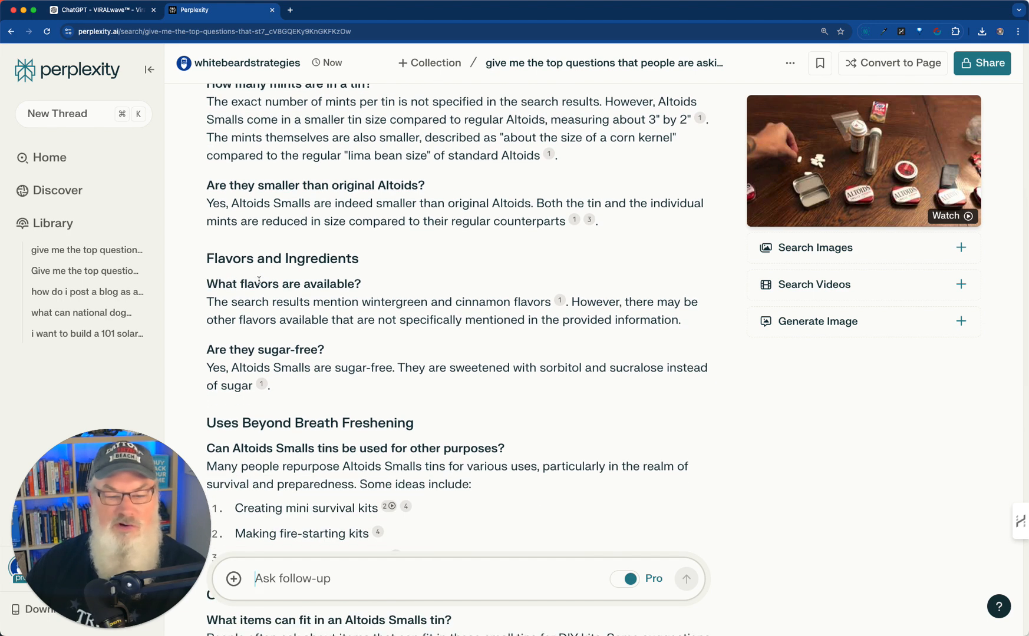
pyautogui.scroll(-3)
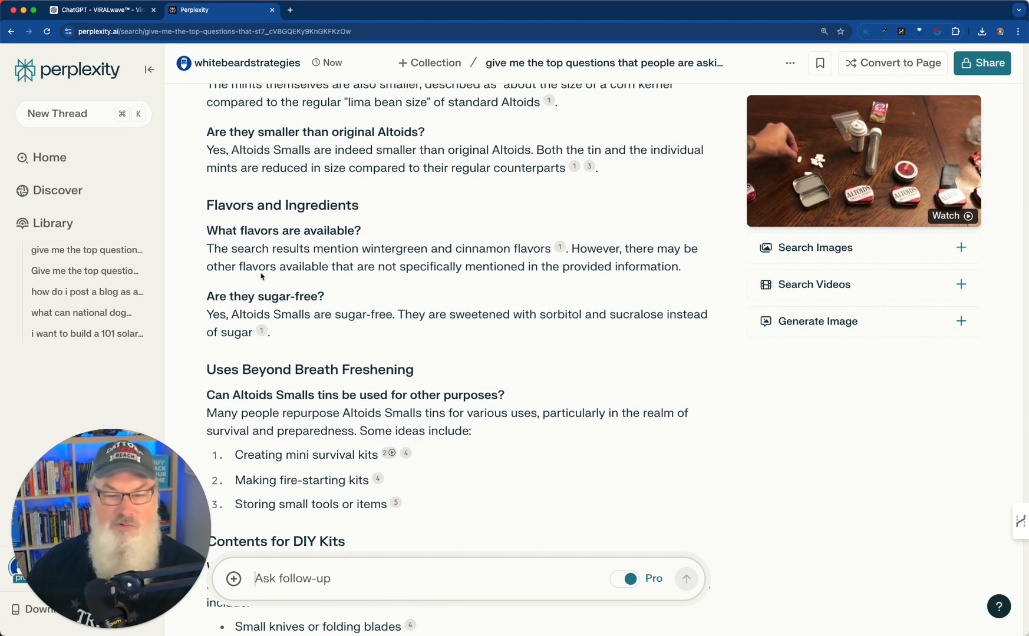
pyautogui.doubleClick(216, 230)
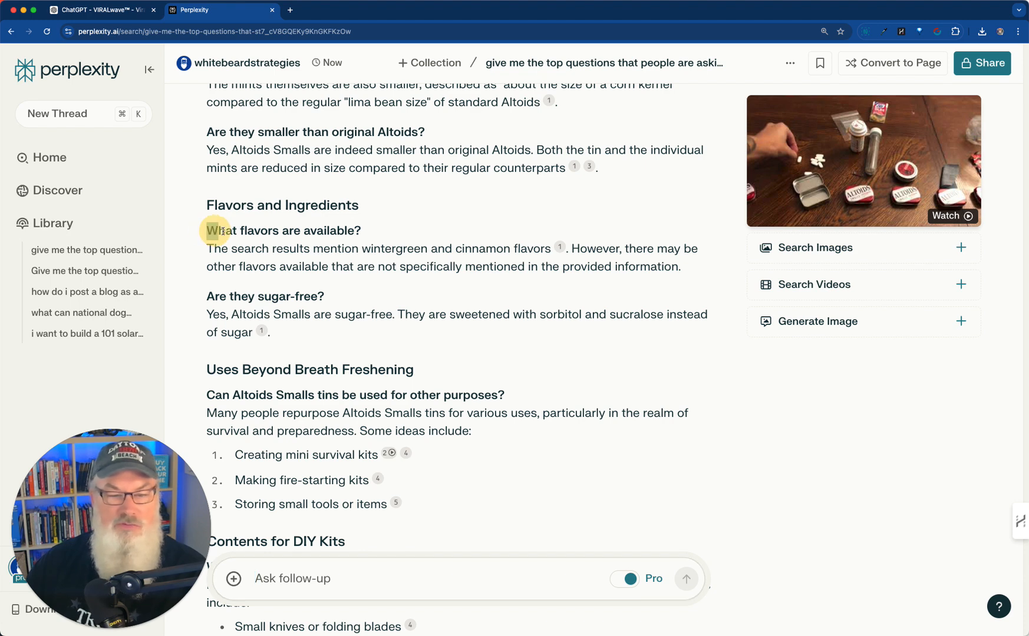
pyautogui.doubleClick(282, 230)
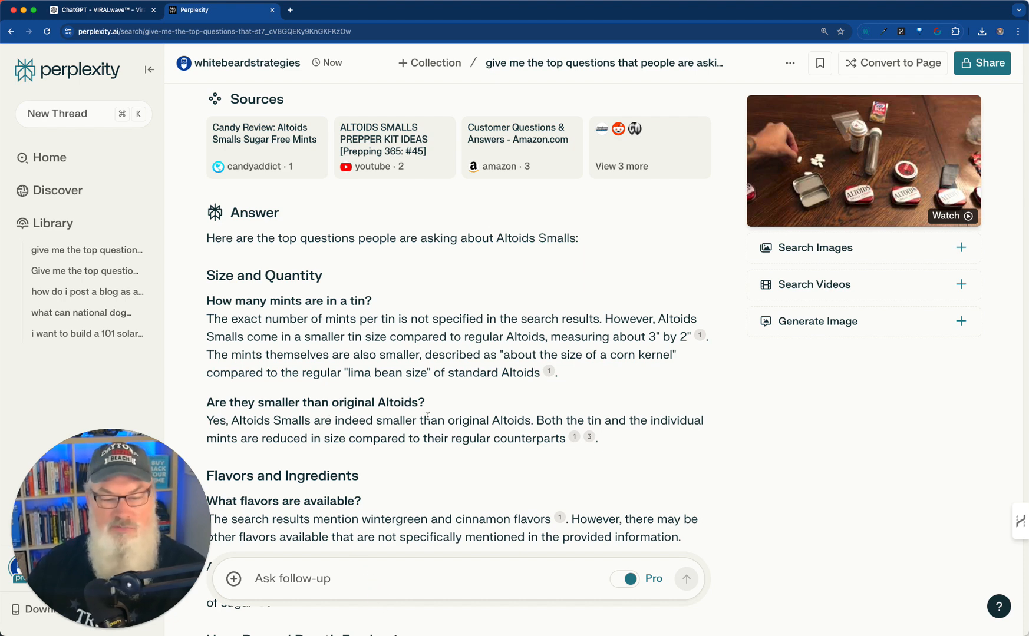
pyautogui.moveTo(230, 403); pyautogui.dragTo(424, 402)
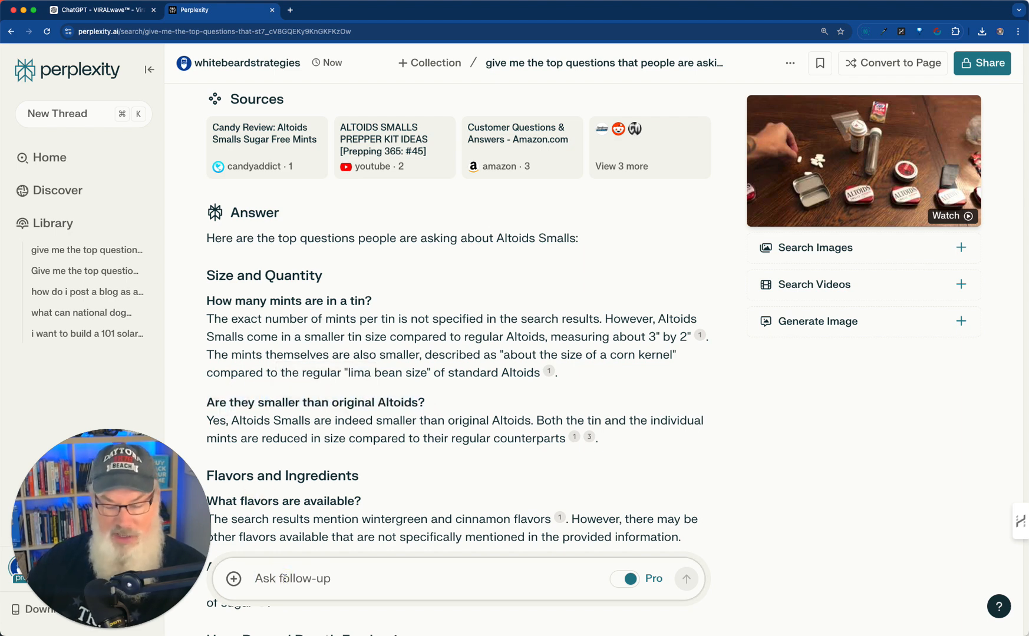
# Step: Ask Perplexity if Altoids Smalls are smaller than originals and copy the answer
pyautogui.write('Are')
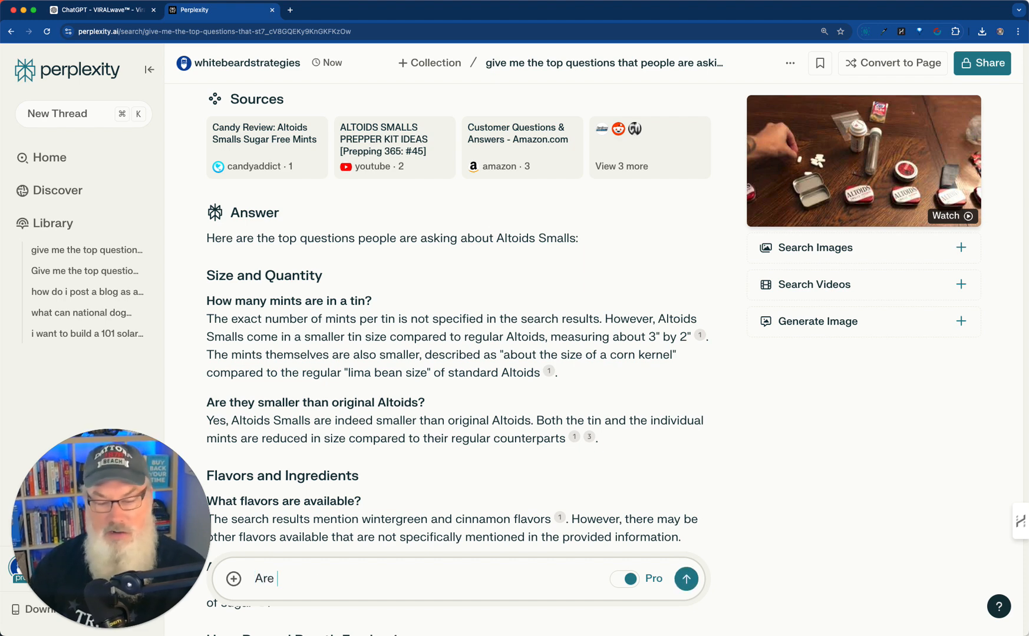
pyautogui.write('Altoic')
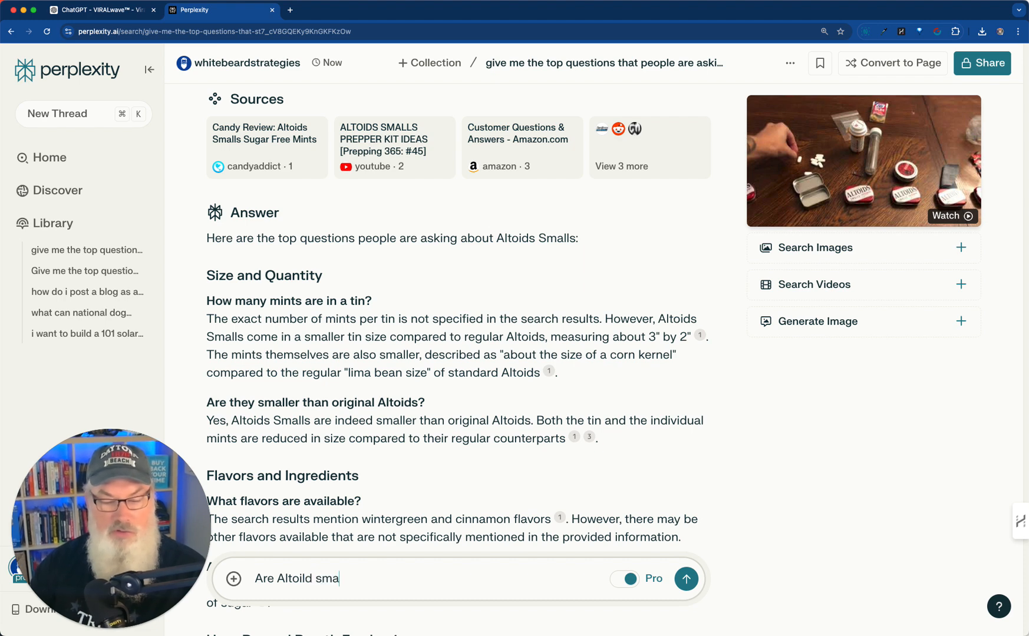
pyautogui.write('lls sml')
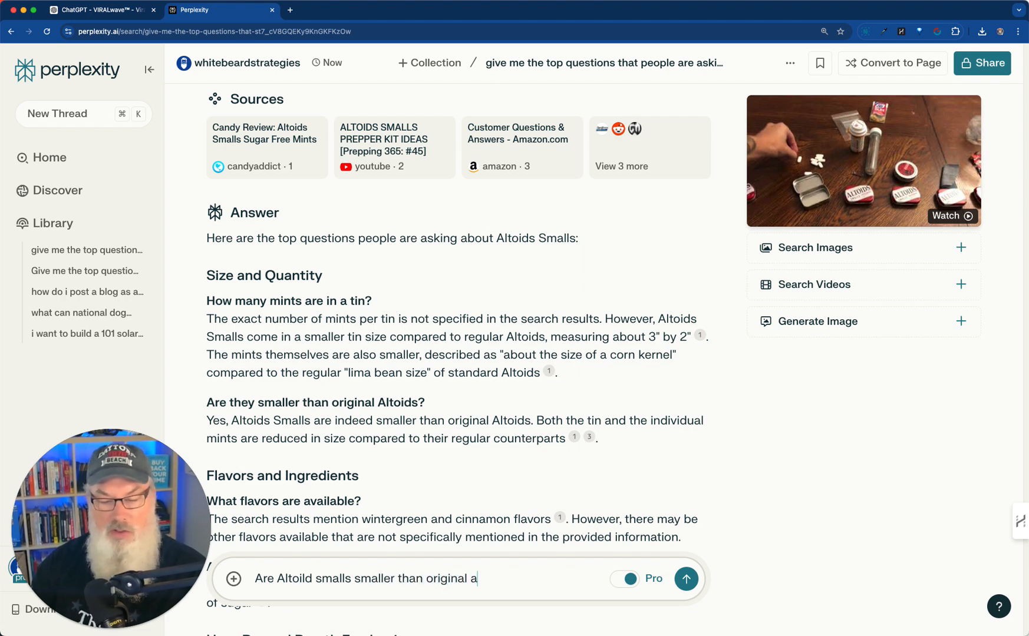
pyautogui.write('ltoi')
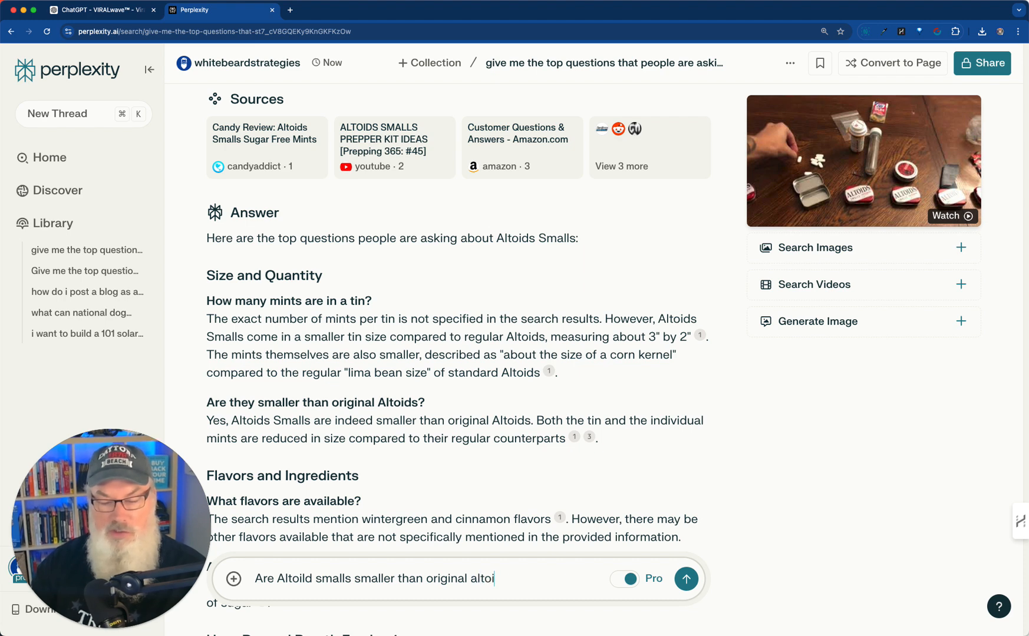
pyautogui.write('ds')
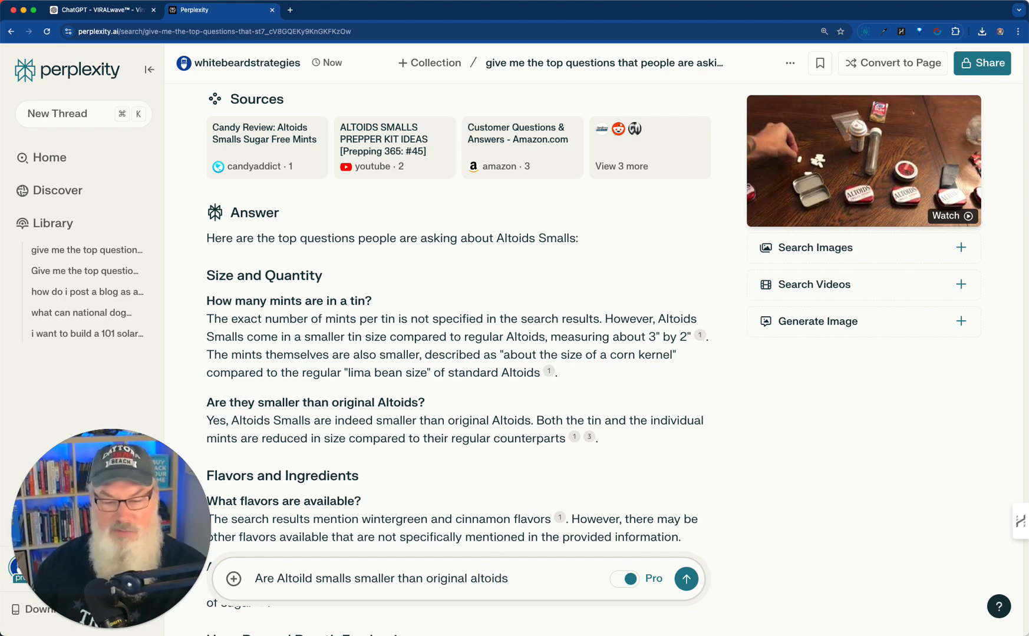
pyautogui.scroll(-3)
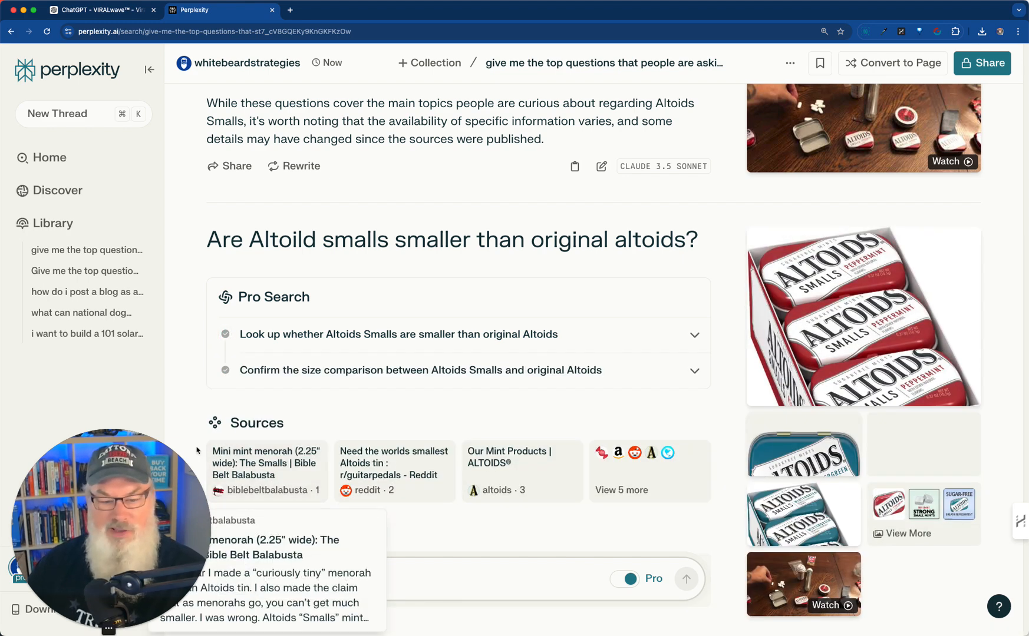
pyautogui.scroll(-3)
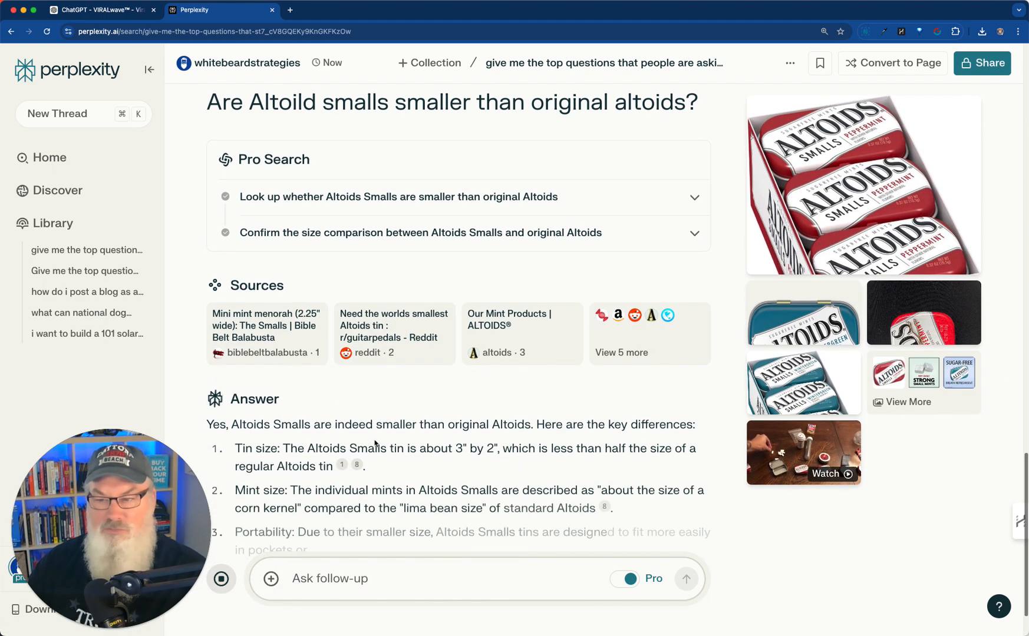
pyautogui.scroll(-3)
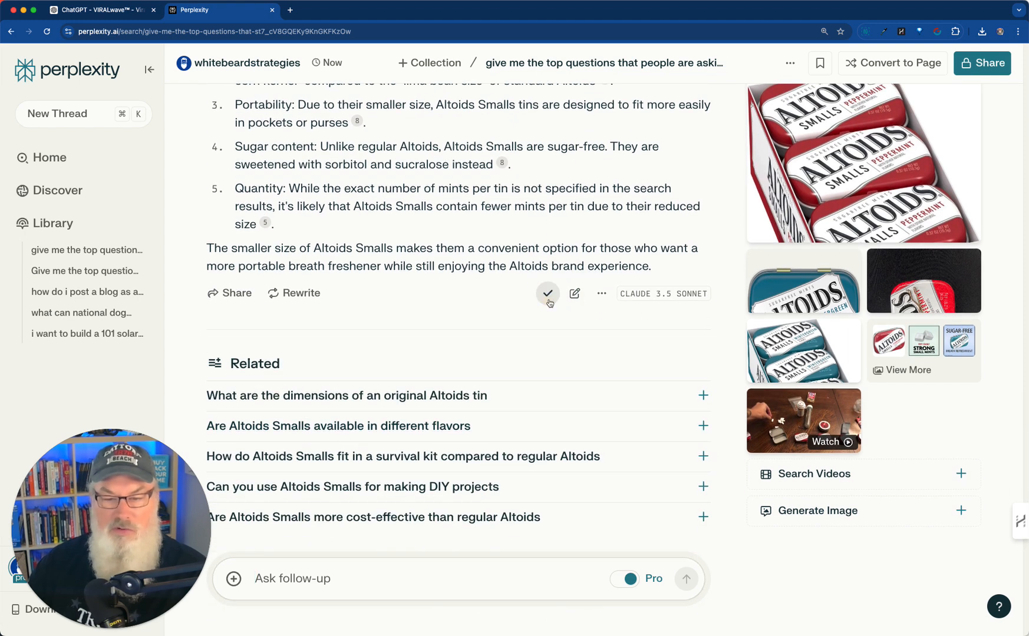
pyautogui.click(99, 10)
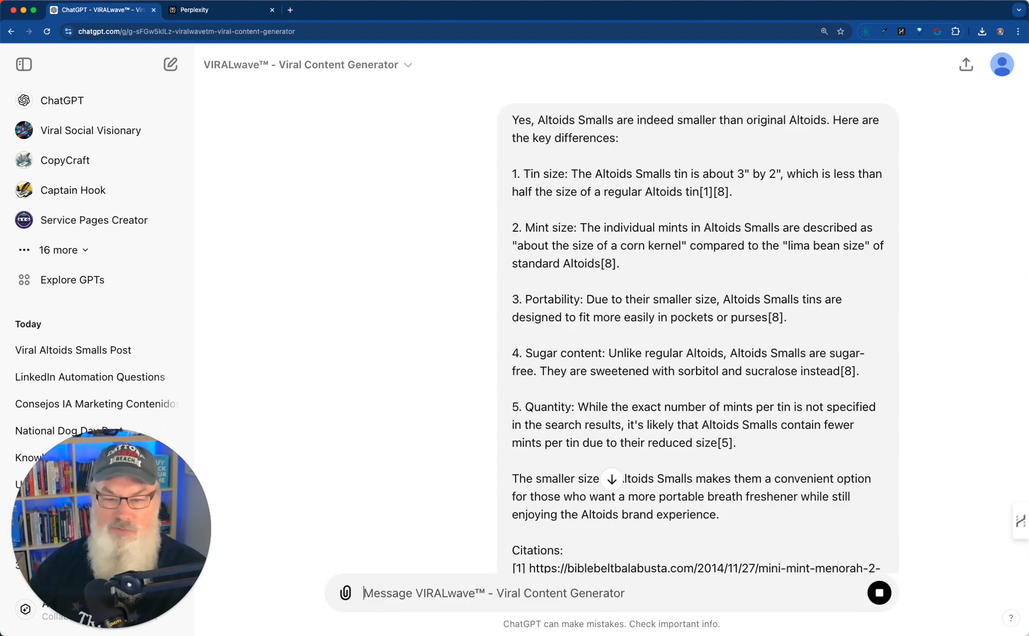
# Step: Scroll through VIRALwave's reply offering to craft a post about the size comparison
pyautogui.scroll(-3)
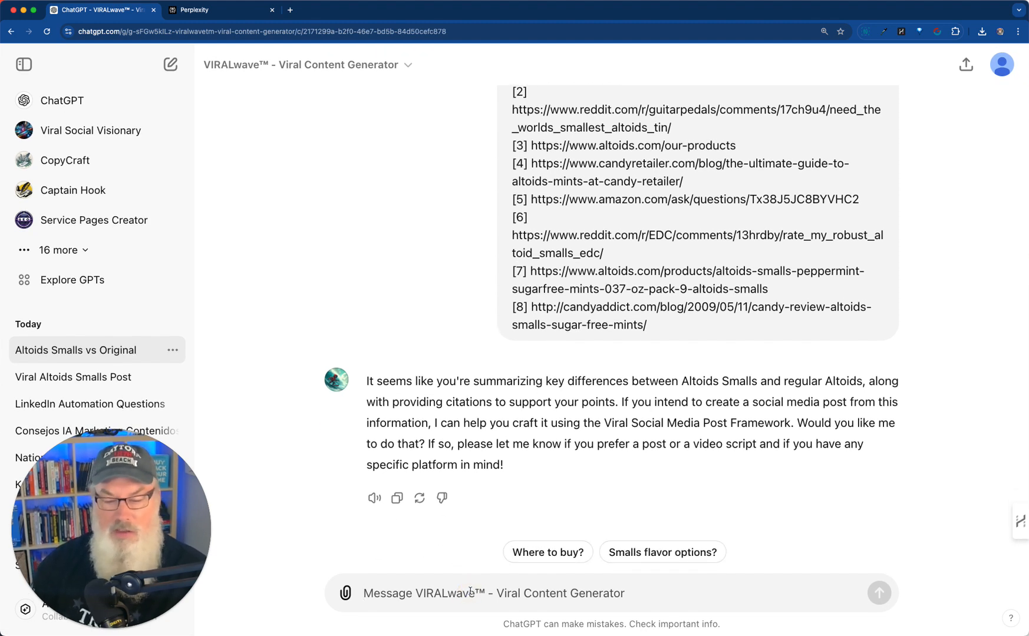
# Step: Request a viral Altoids Smalls post, producing 'Think Altoids, But Mini!'
pyautogui.write('Write me a')
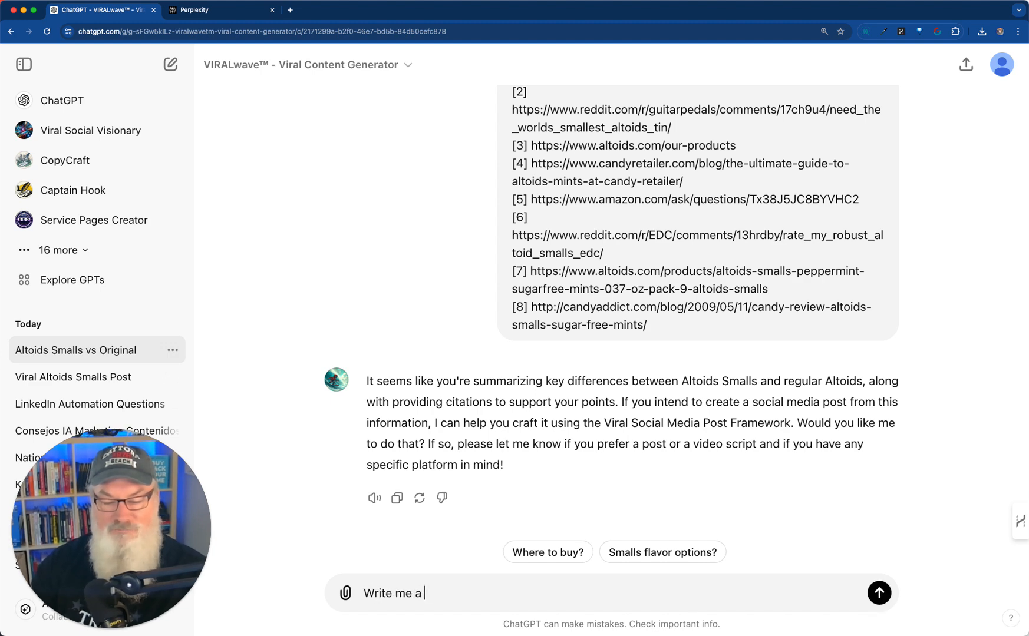
pyautogui.write('viral post about')
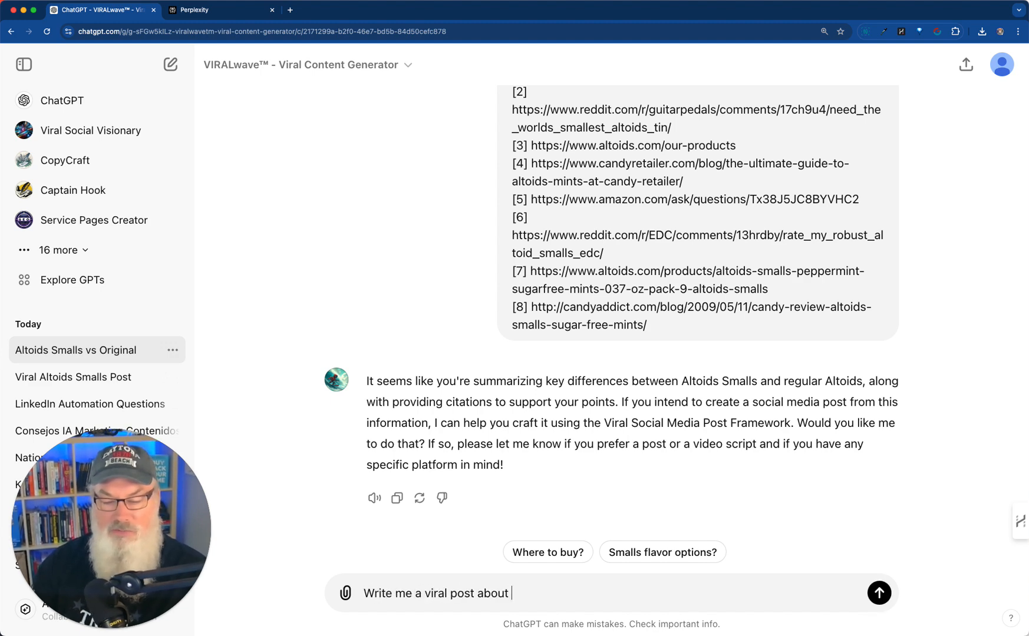
pyautogui.click(879, 593)
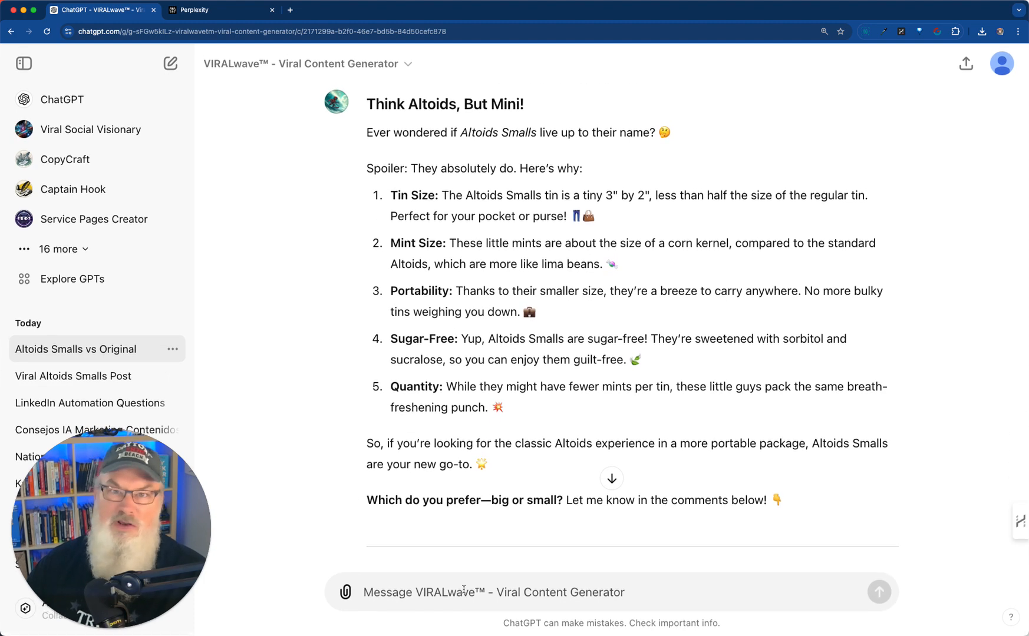
pyautogui.scroll(-3)
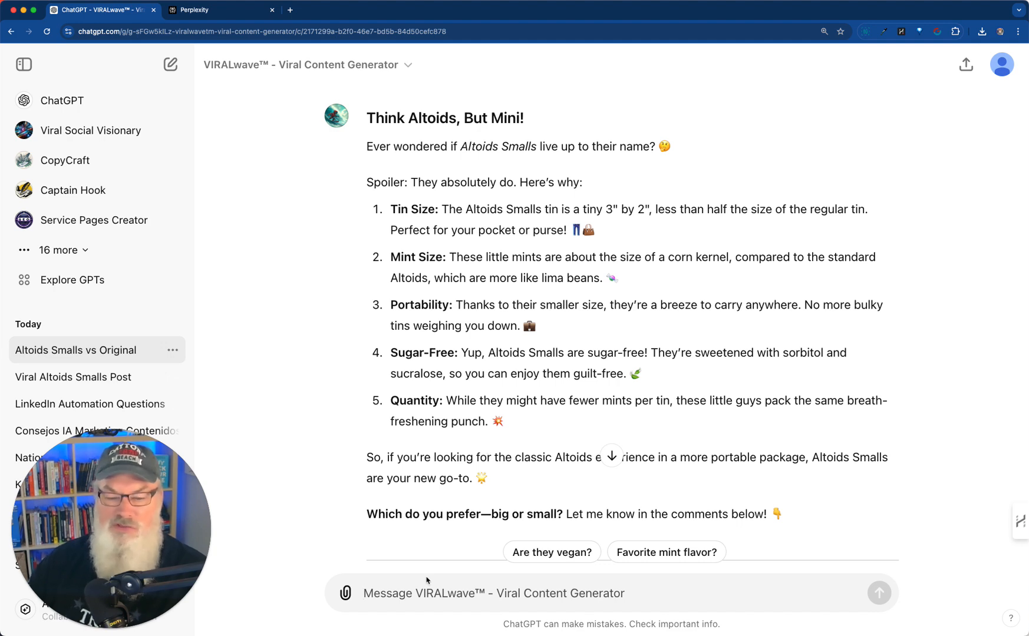
# Step: Send a rewrite request comparing Altoids Smalls to corn, mints, peanuts and monkeys
pyautogui.write('wrt')
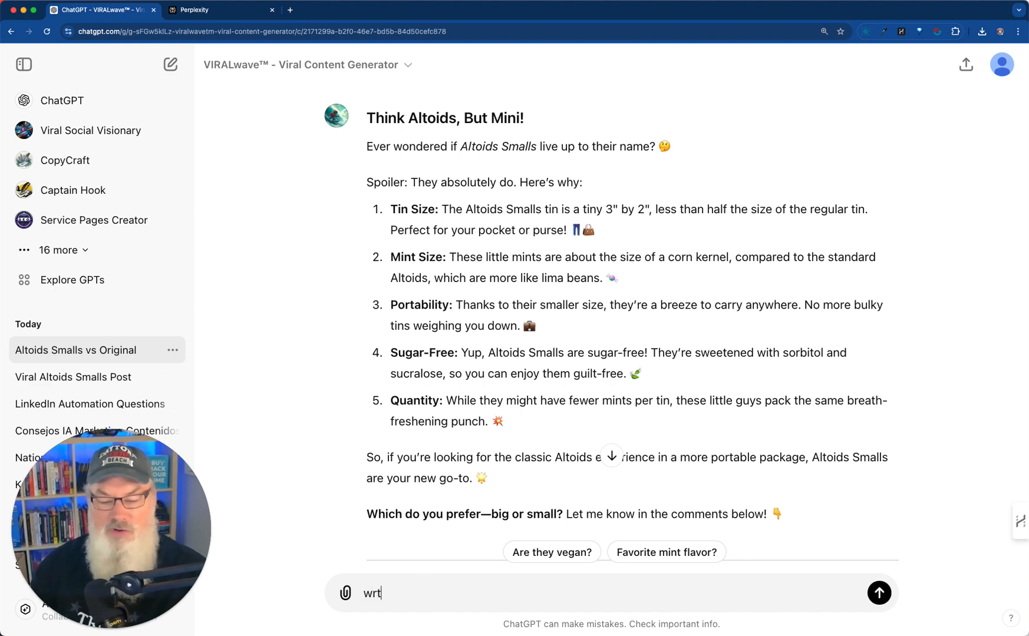
pyautogui.write('rewrie')
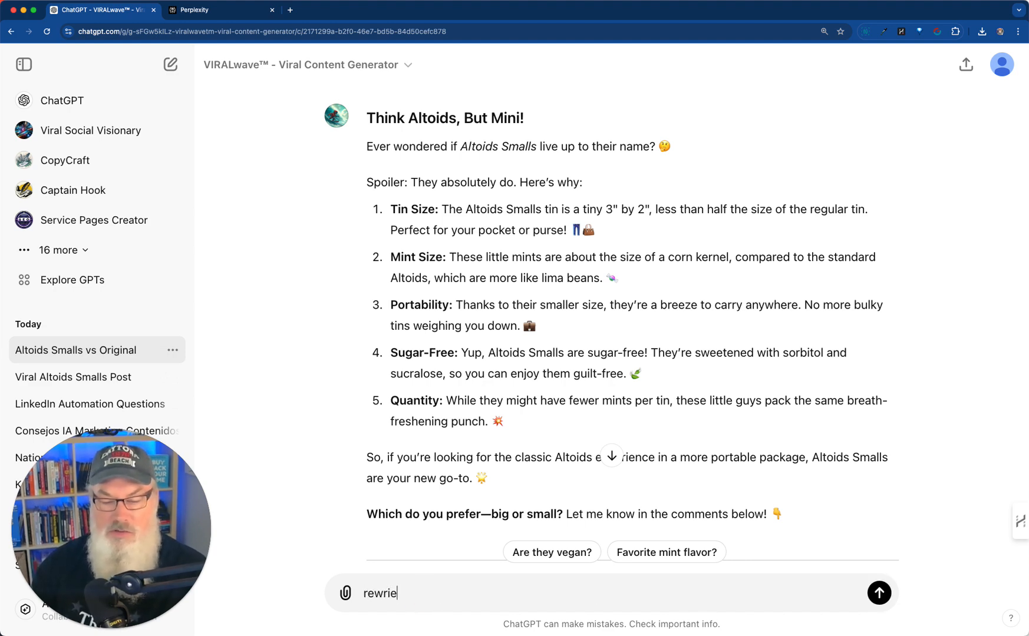
pyautogui.write('rewrite and use the following compar')
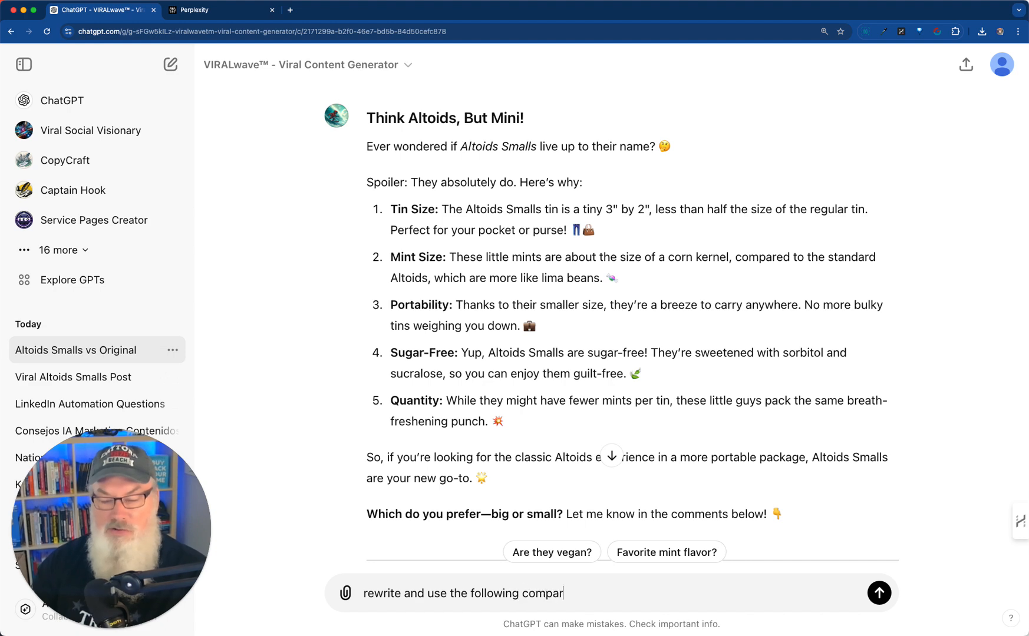
pyautogui.write('isons,')
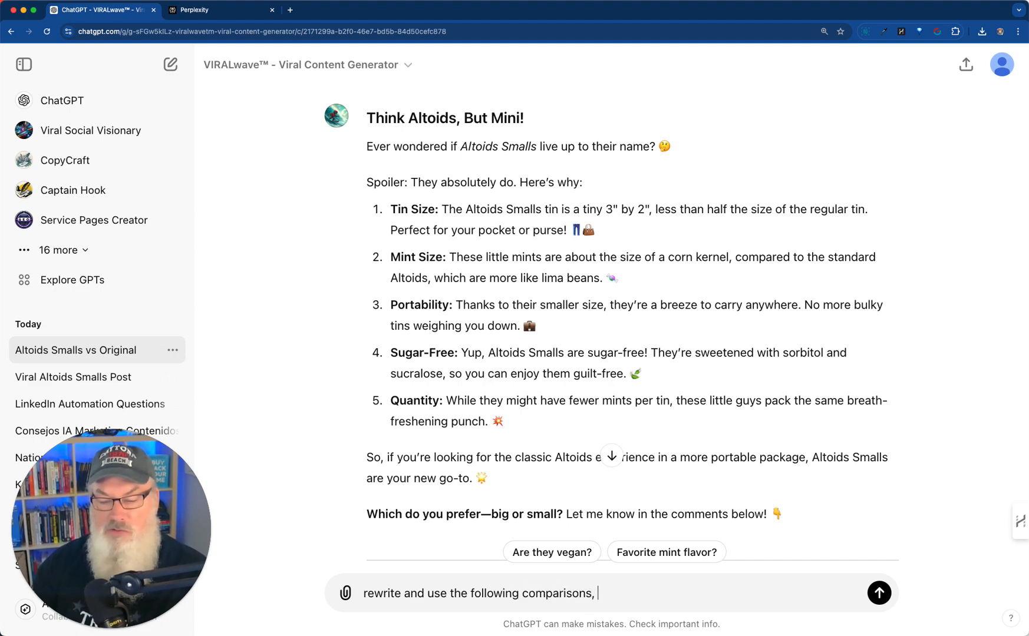
pyautogui.write('COrn to')
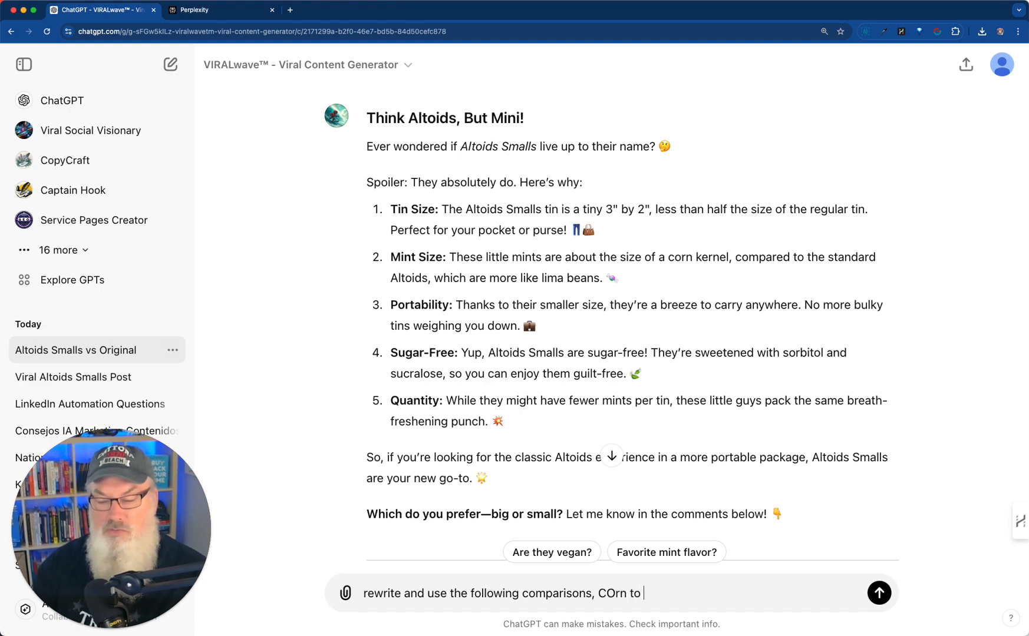
pyautogui.write('mints,')
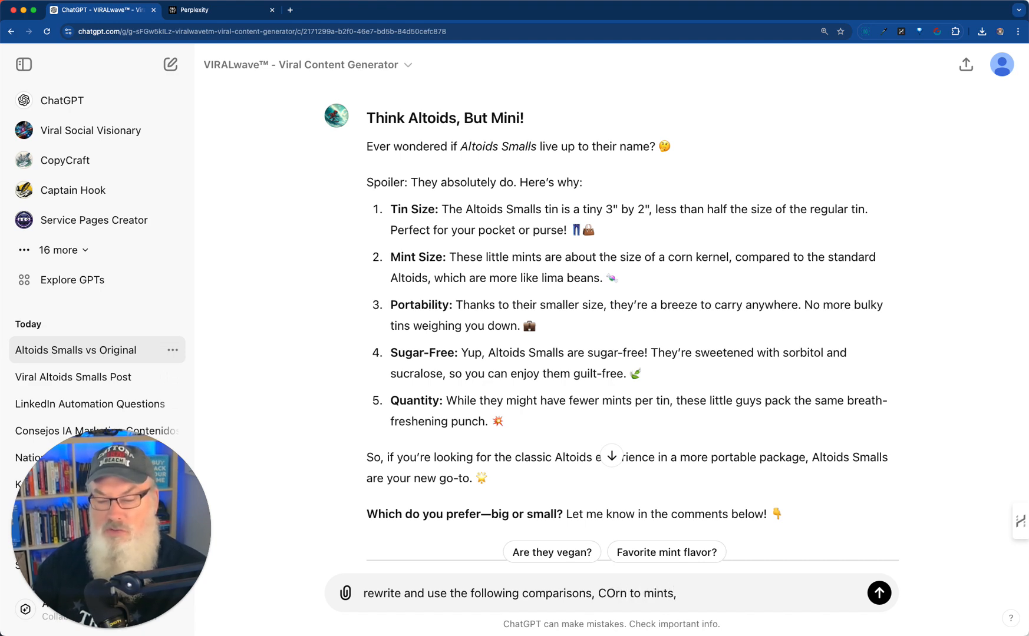
pyautogui.write('sug')
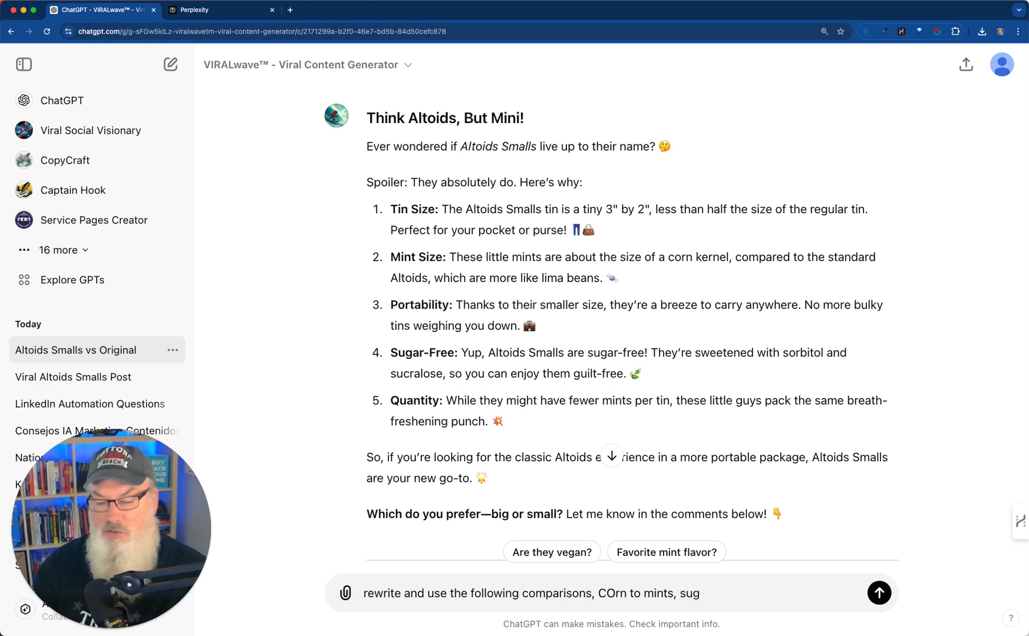
pyautogui.press('Backspace')
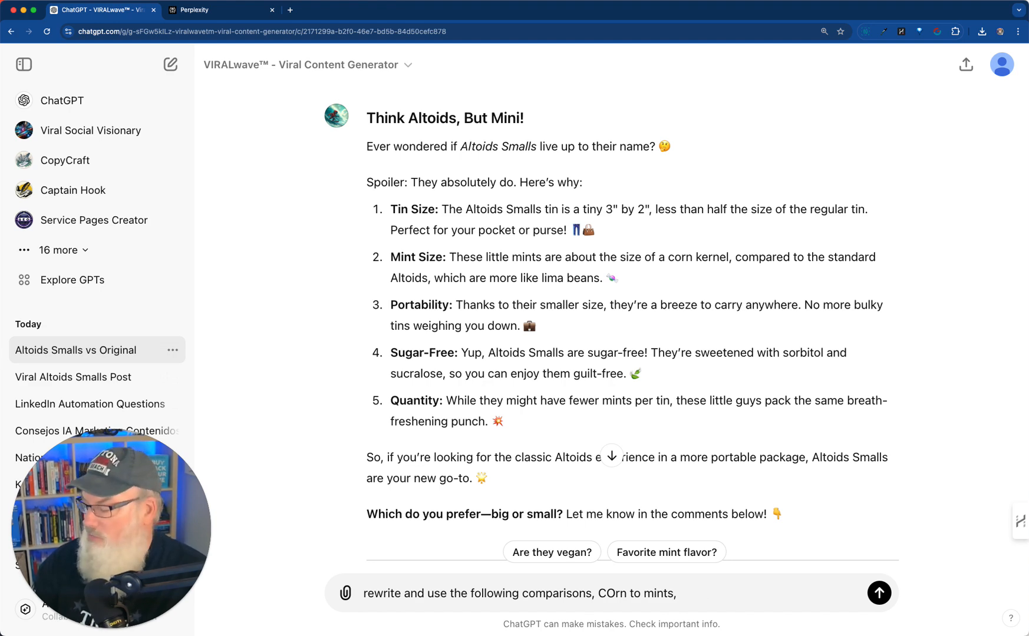
pyautogui.write('peanuts to corn')
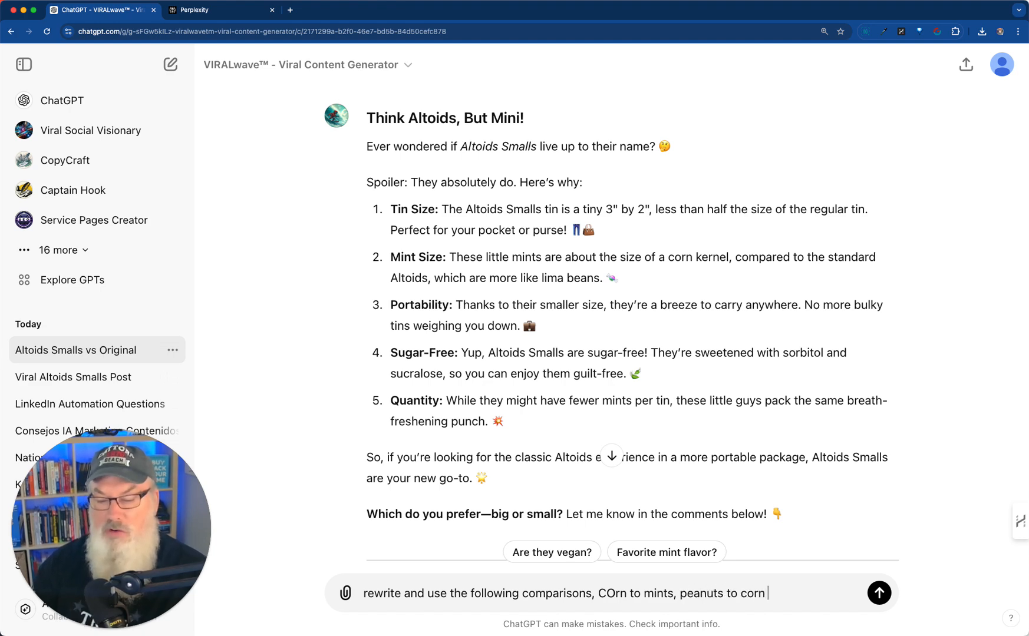
pyautogui.write('and')
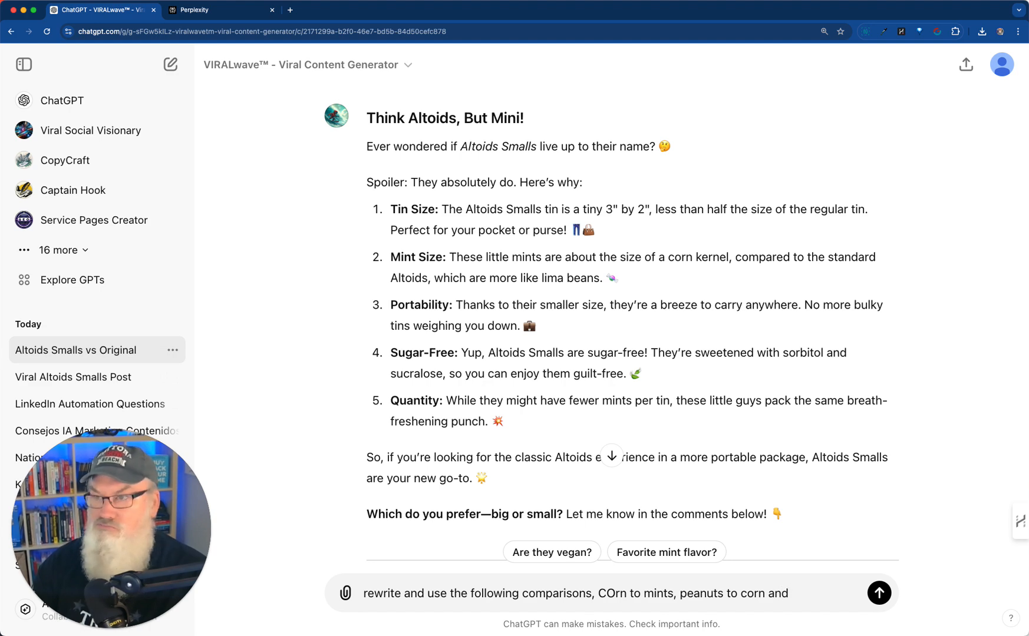
pyautogui.write('monkeys to pe')
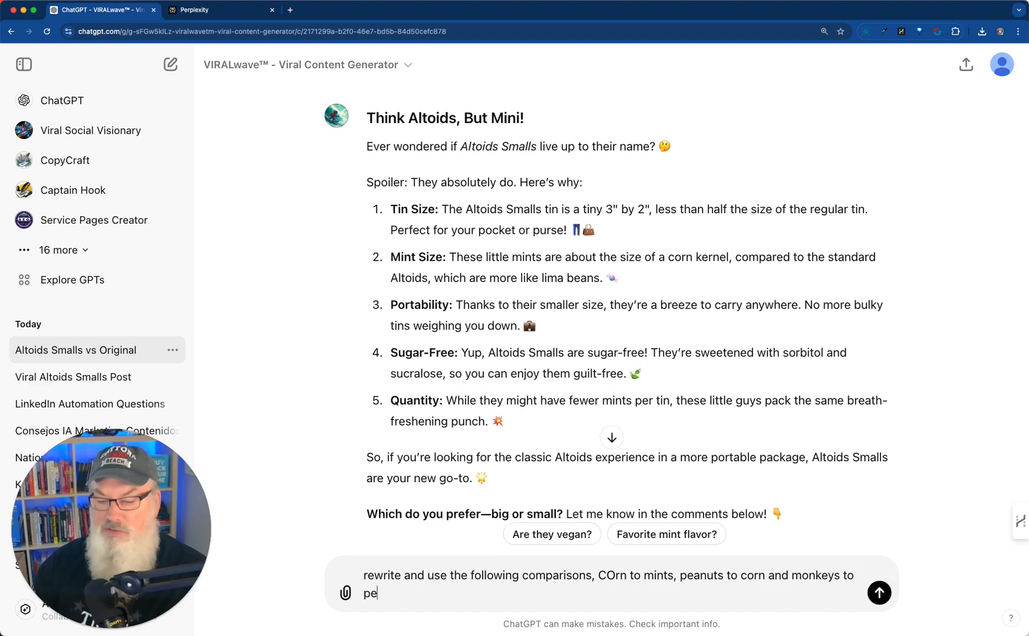
pyautogui.click(878, 593)
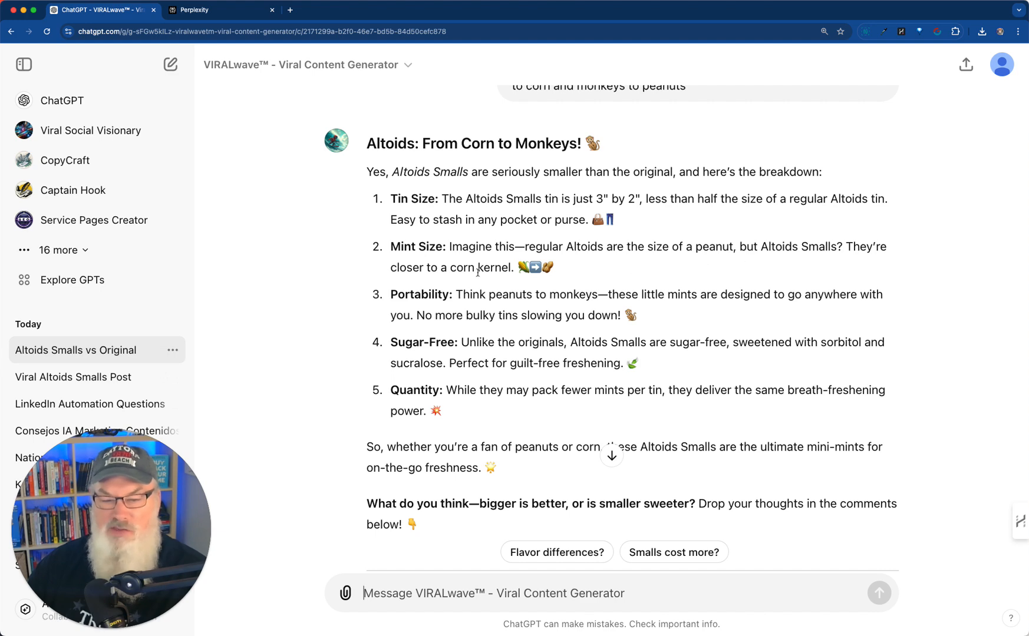
# Step: Scroll through 'Altoids: From Corn to Monkeys!' to its closing attribution
pyautogui.scroll(-3)
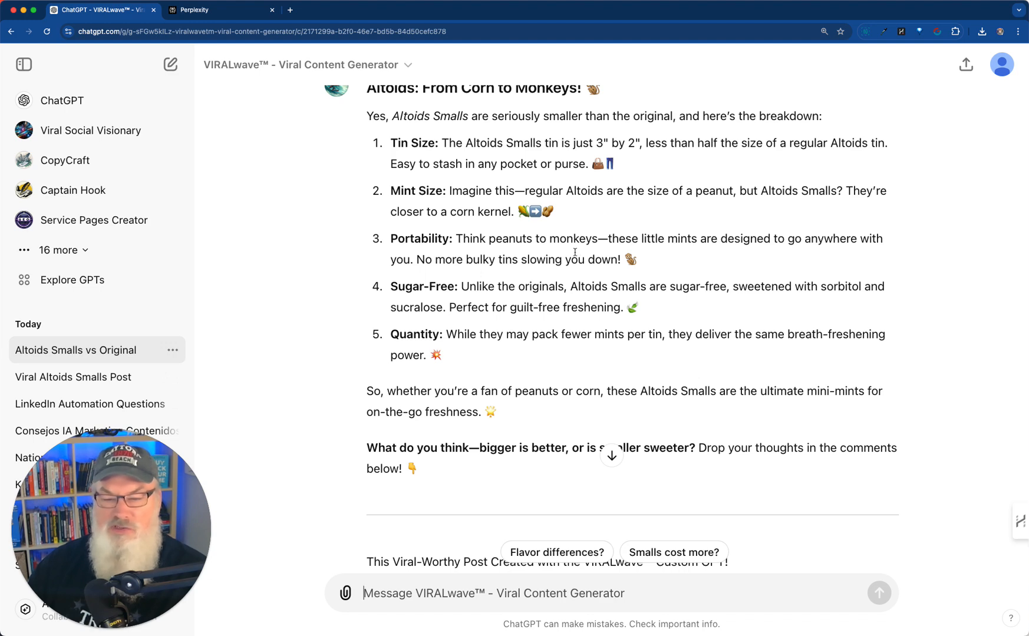
pyautogui.scroll(-3)
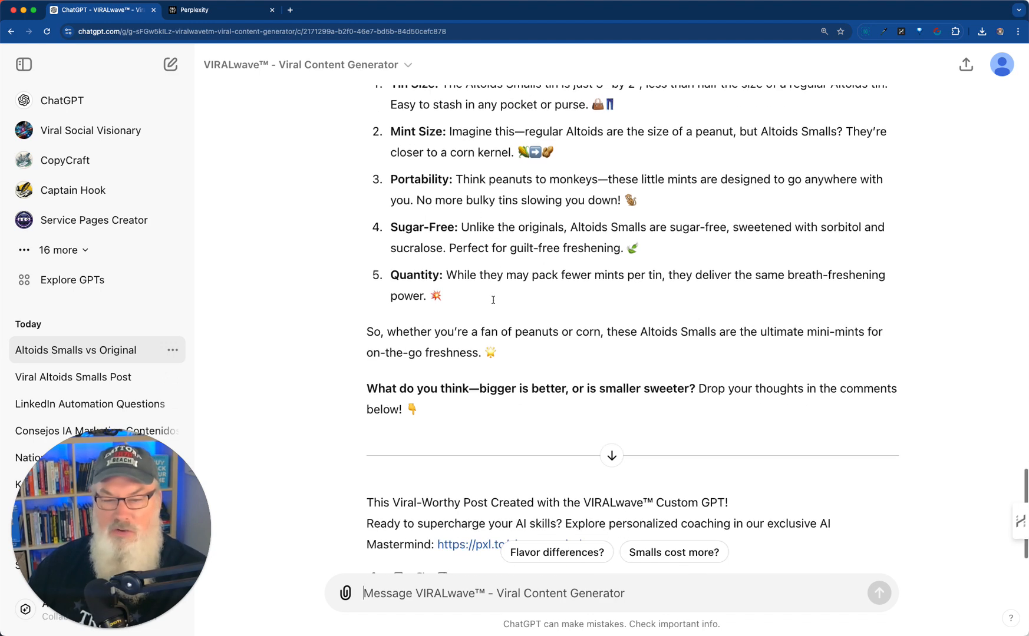
pyautogui.scroll(-3)
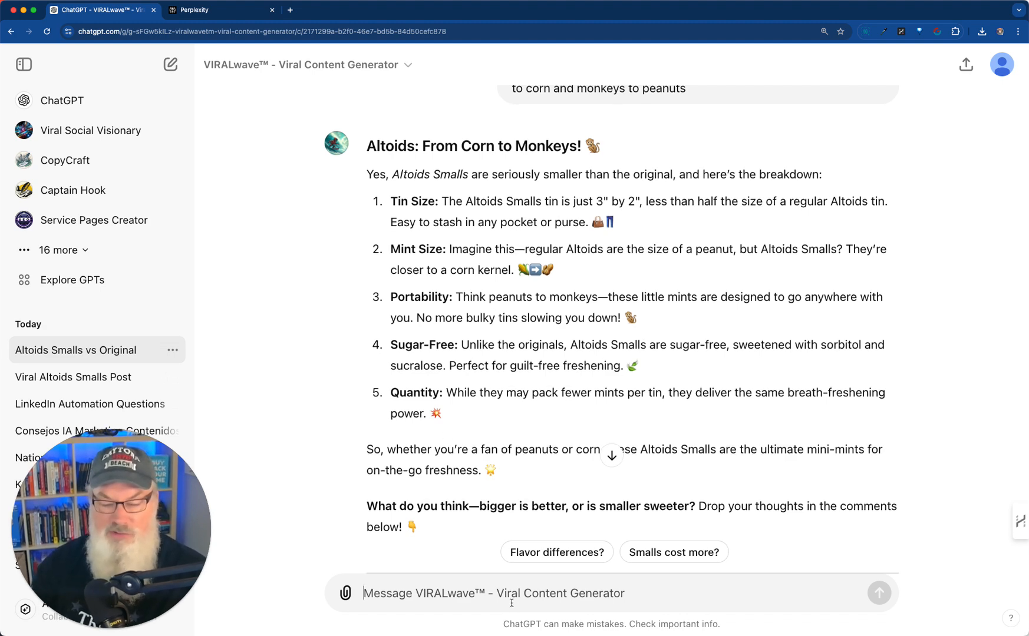
# Step: Send 'rewrite and using minivans, shoes, and green grass' to VIRALwave
pyautogui.write('rewrite and')
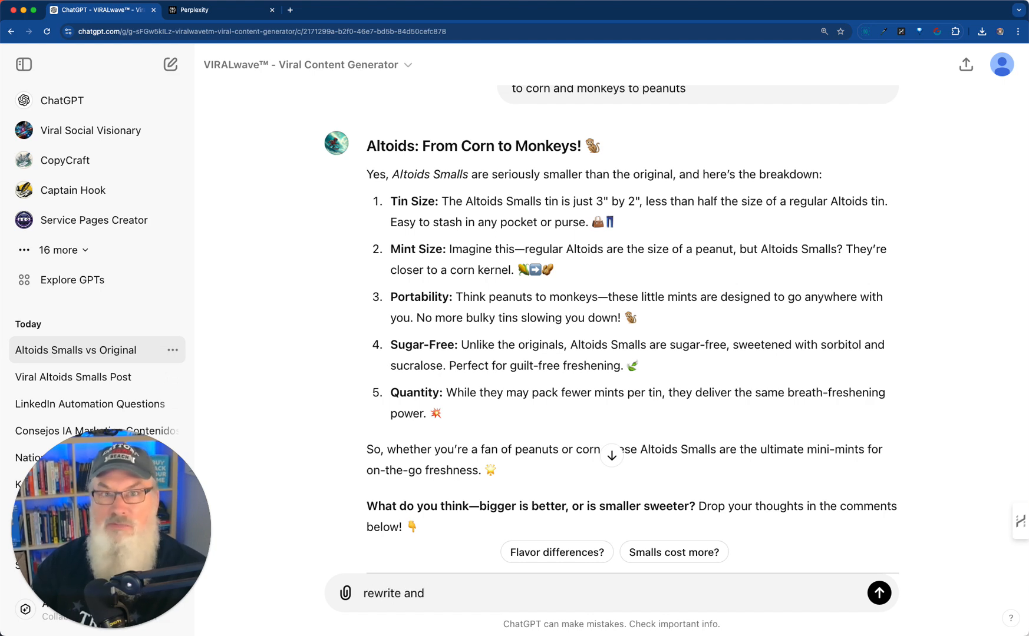
pyautogui.write('using')
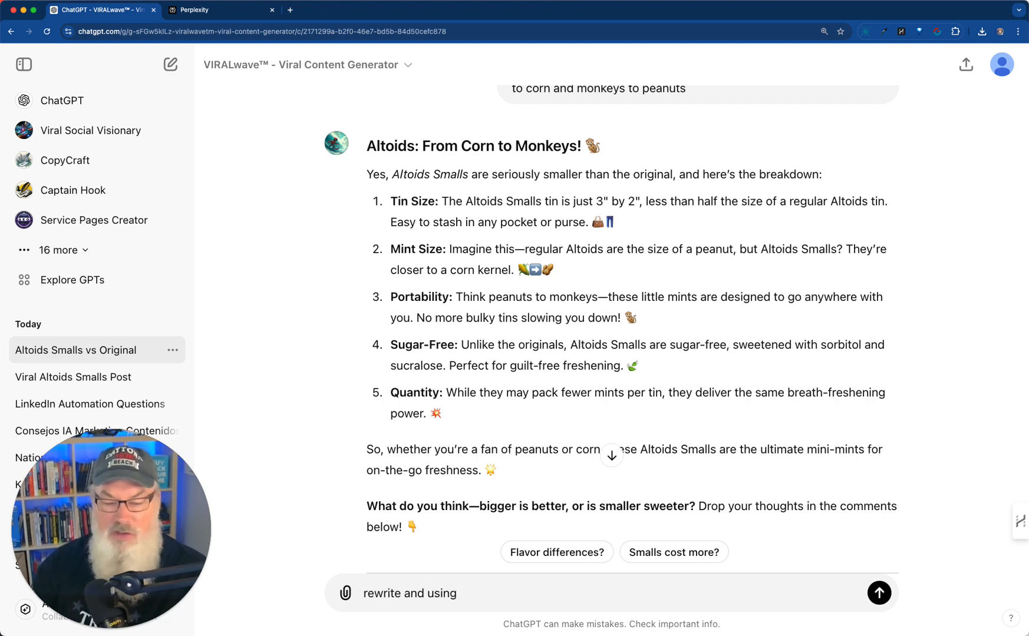
pyautogui.write('minivan')
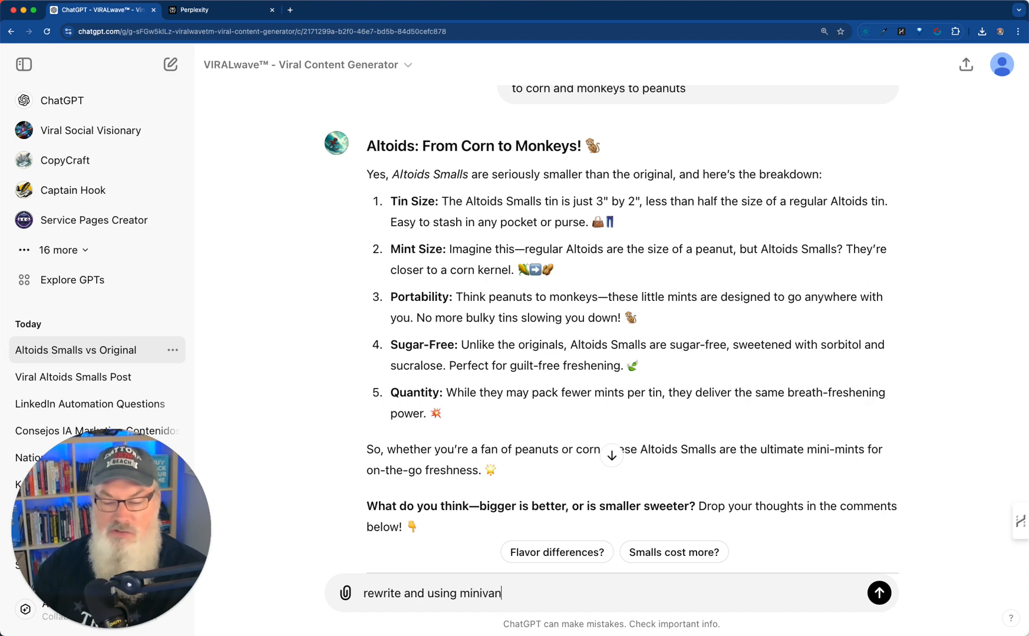
pyautogui.write('s, shoe')
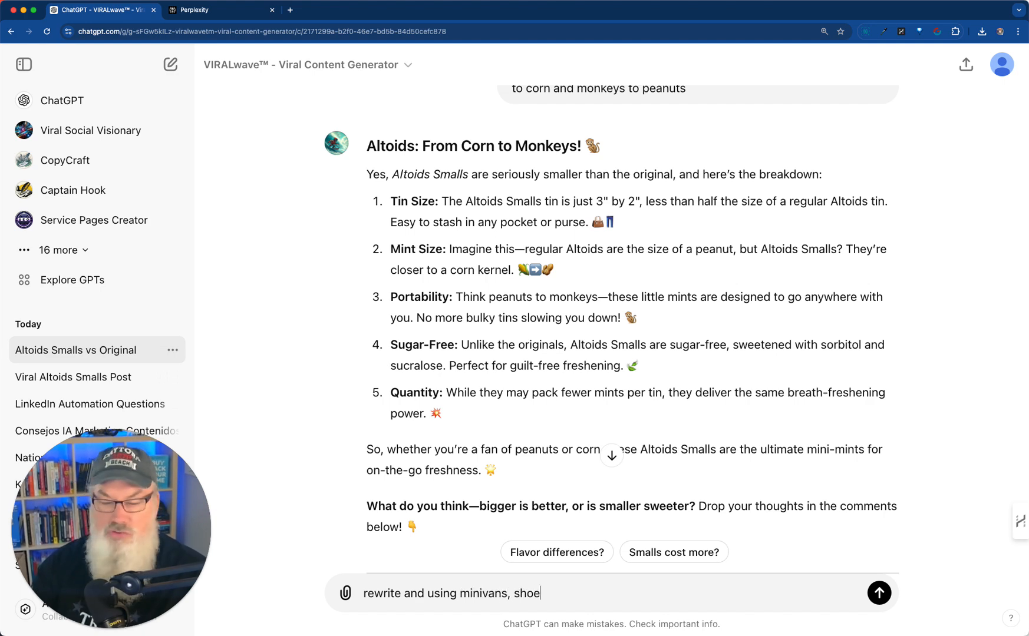
pyautogui.write('s, and')
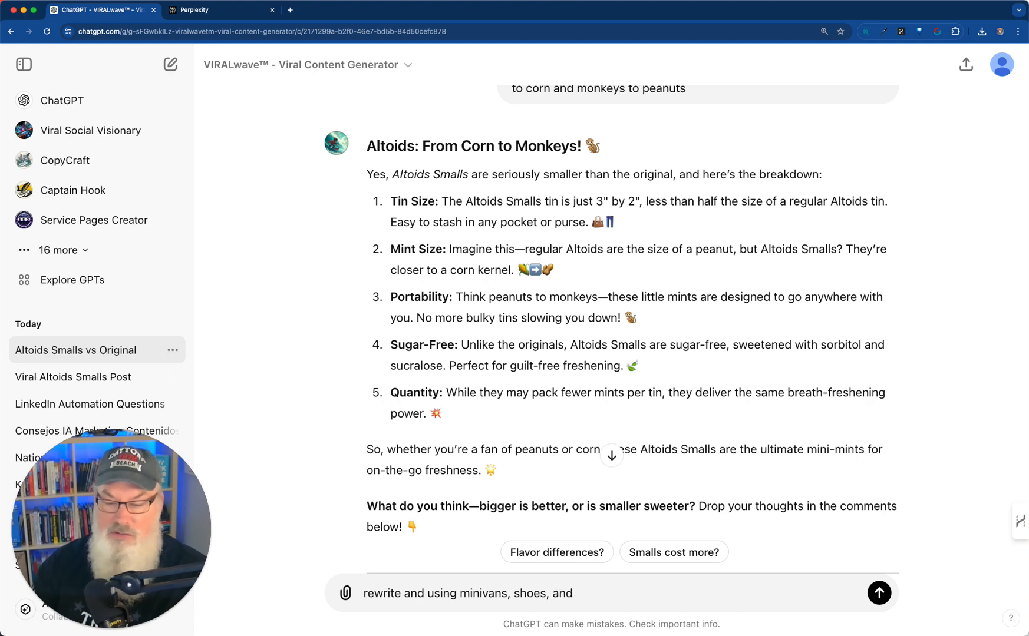
pyautogui.write('green')
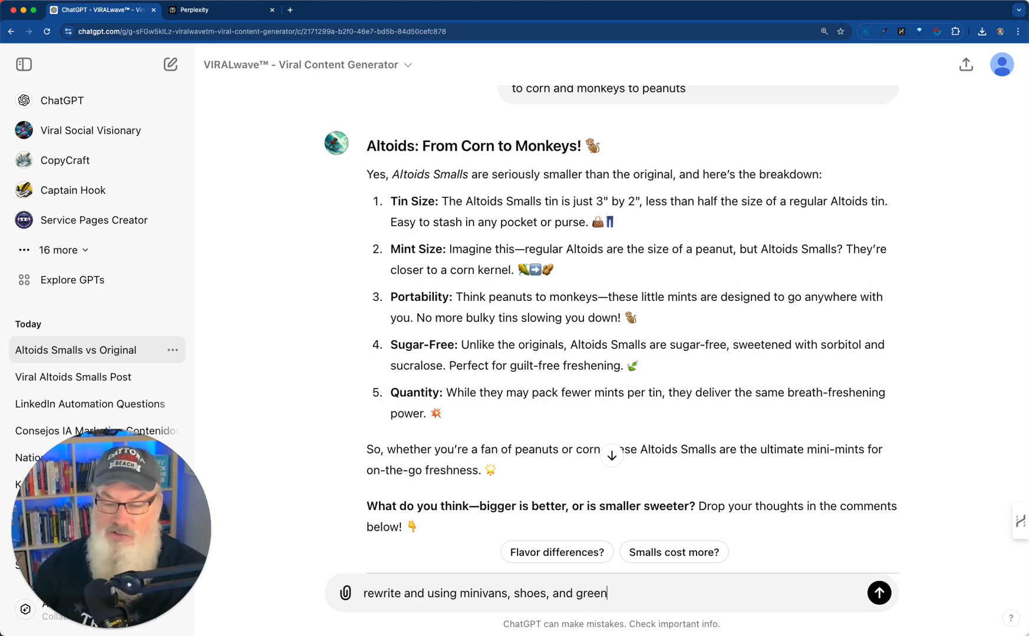
pyautogui.click(878, 593)
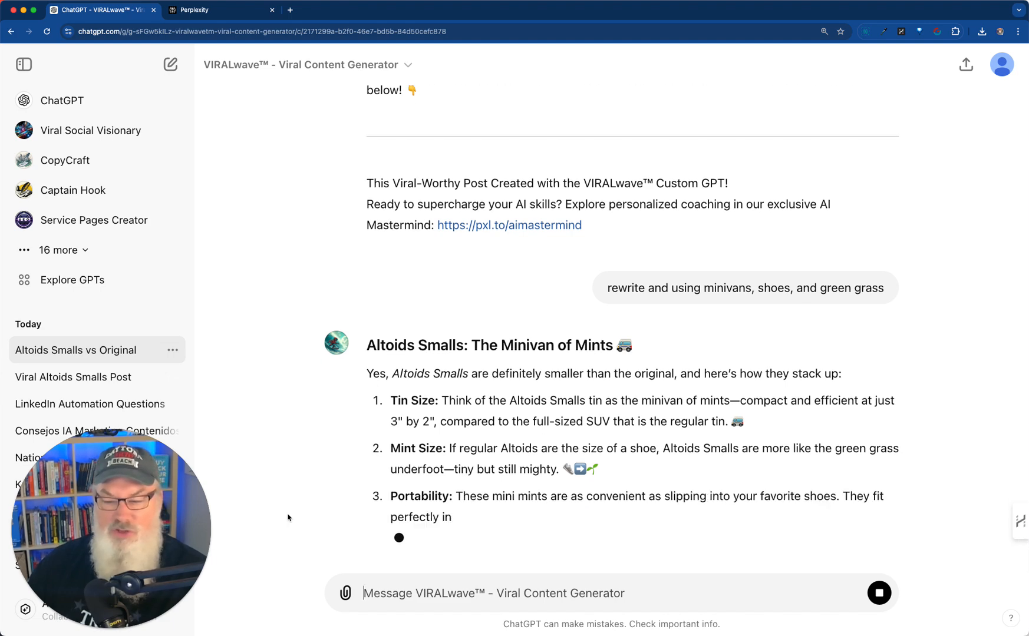
# Step: Scroll through the 'Minivan of Mints' rewrite down to its SUV-versus-minivan question
pyautogui.scroll(-3)
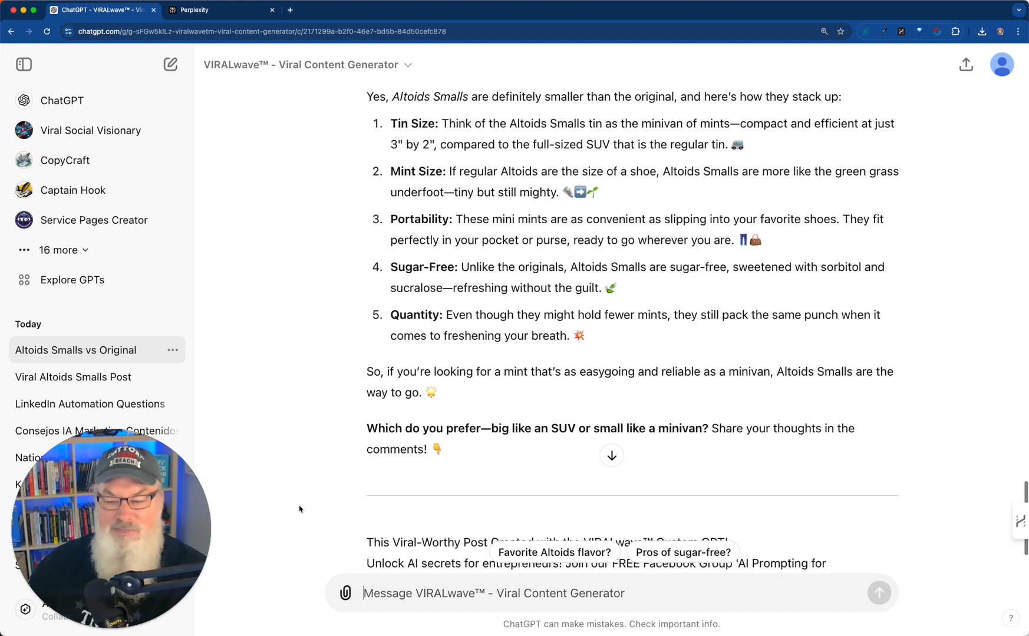
pyautogui.scroll(3)
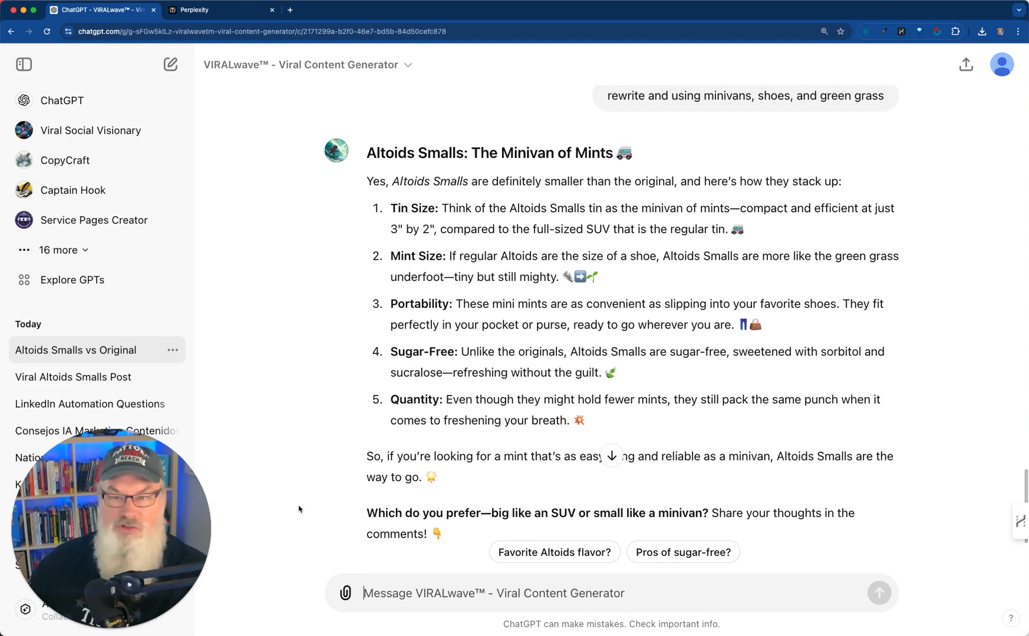
pyautogui.scroll(-3)
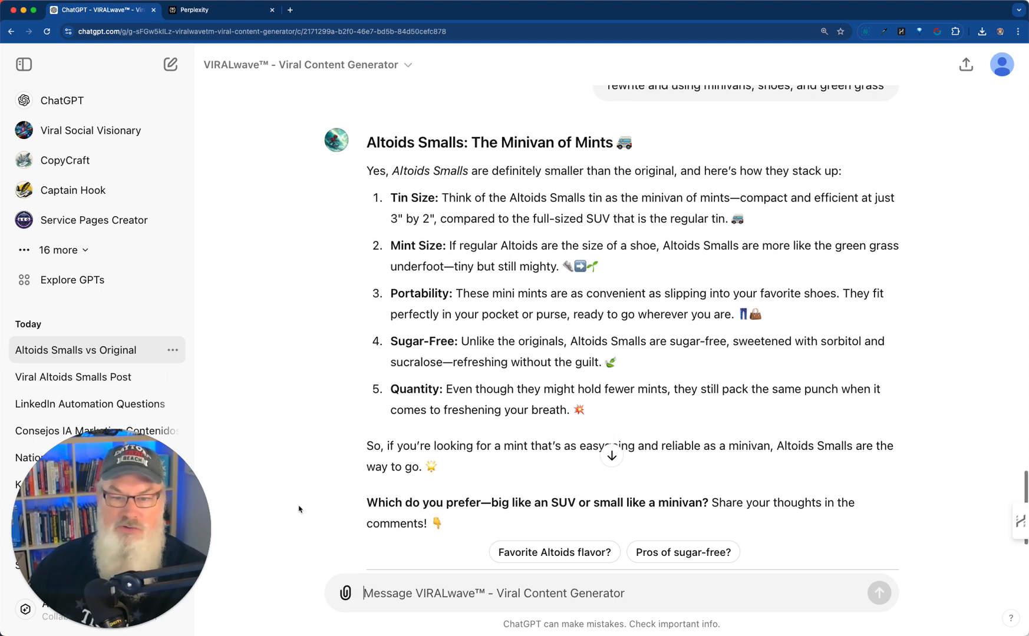